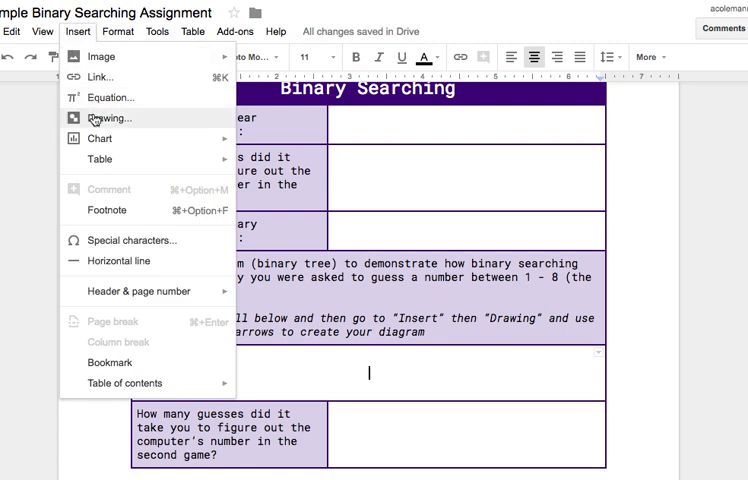
- Start a new blank drawing from the Insert menu for the tree diagram
left_click(108, 118)
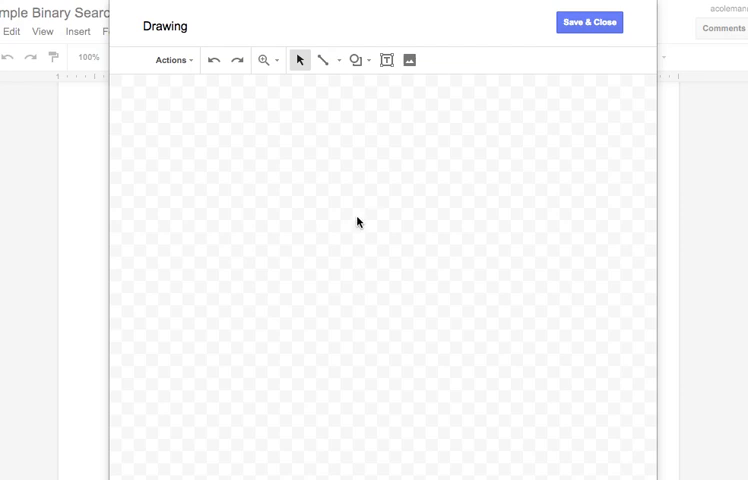
mouse_move(348, 208)
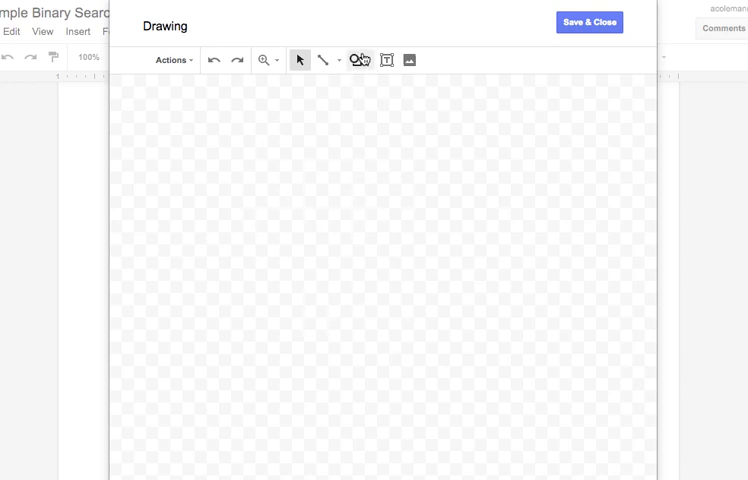
- Place a text box at the top of the canvas reading '1 - 8 (1)'
left_click(386, 60)
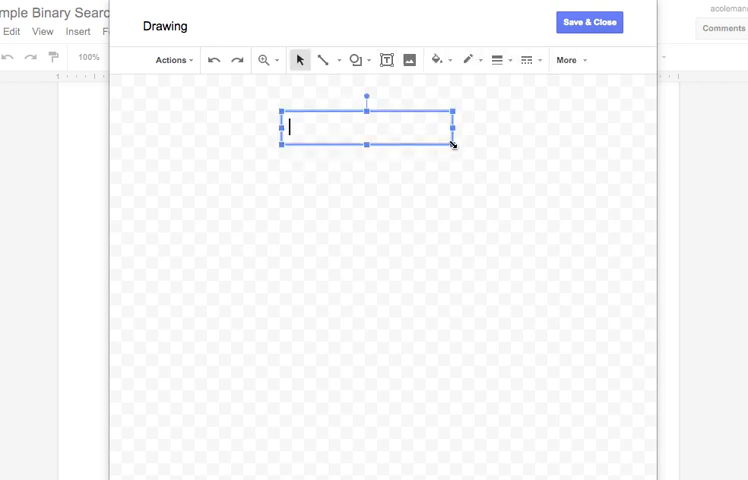
type("1 - 8")
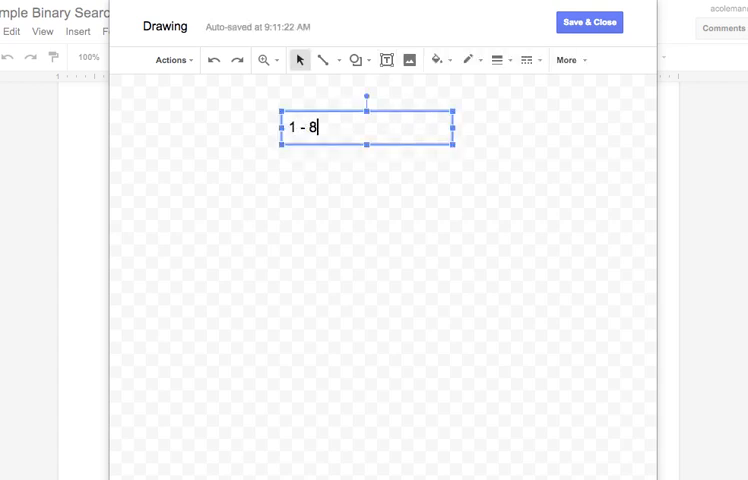
type("(")
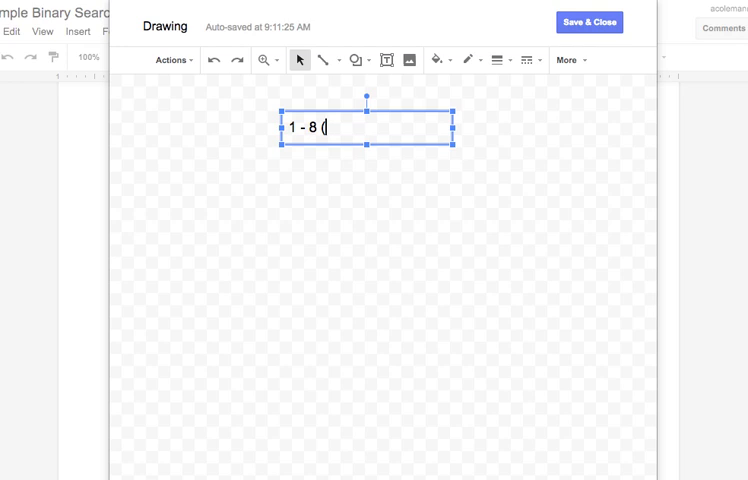
type("1)")
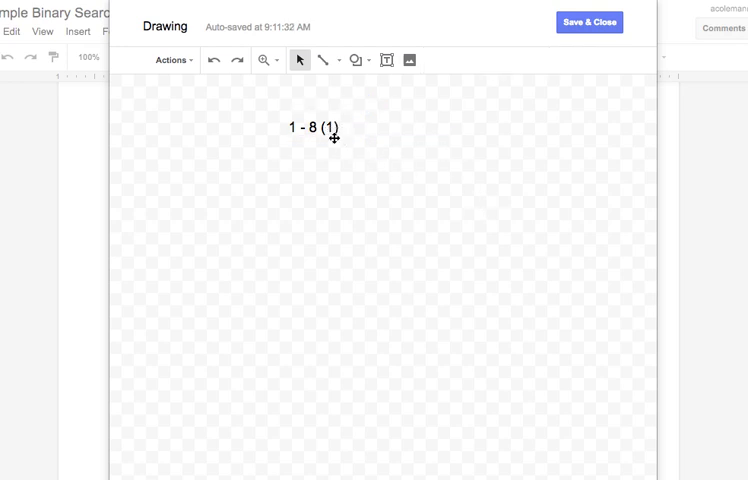
left_click(320, 128)
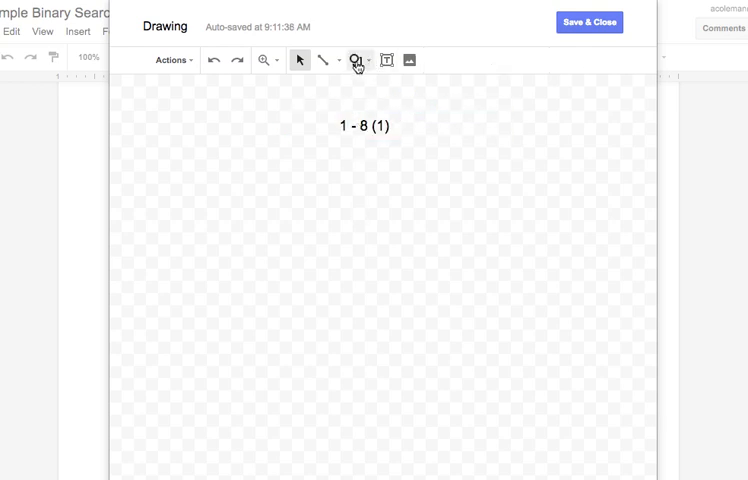
- Draw a pink-filled oval labelled 4 beneath the '1 - 8 (1)' heading
left_click(360, 60)
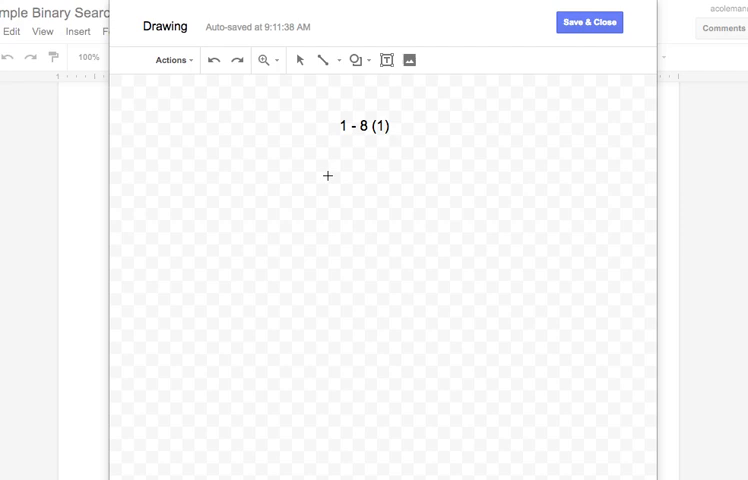
left_click_drag(328, 176, 400, 208)
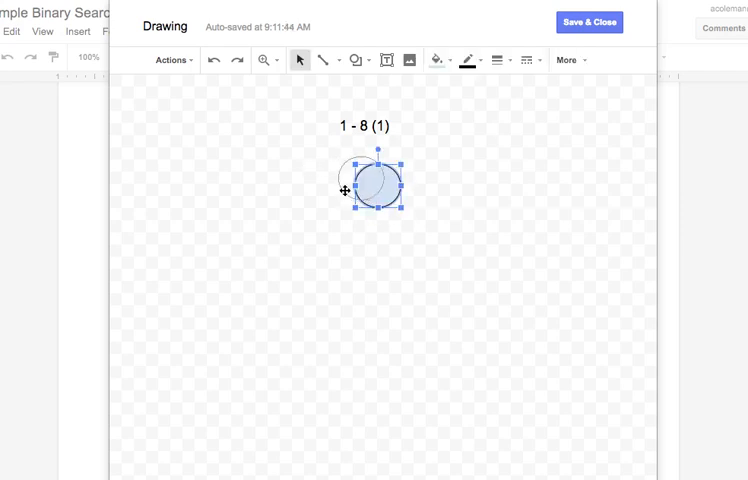
left_click(436, 60)
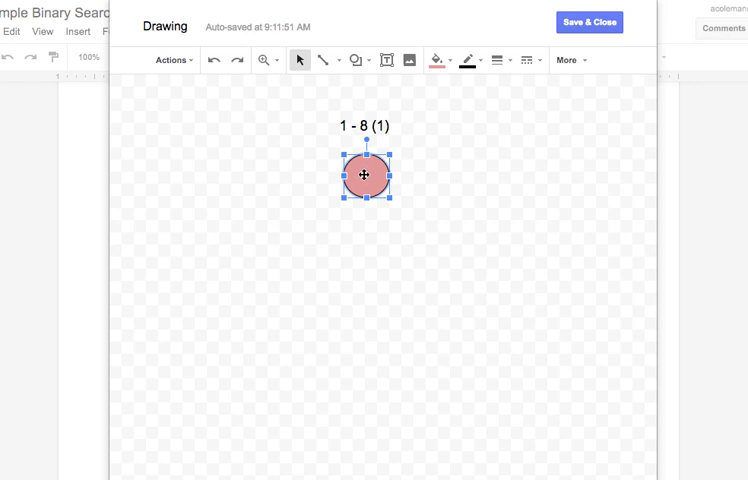
type("4")
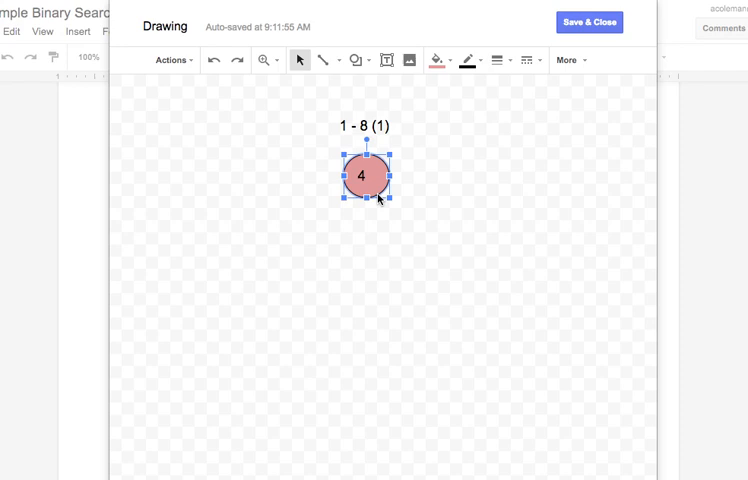
- Duplicate the 4 circle to the lower left and lower right and relabel a copy 2
left_click(396, 246)
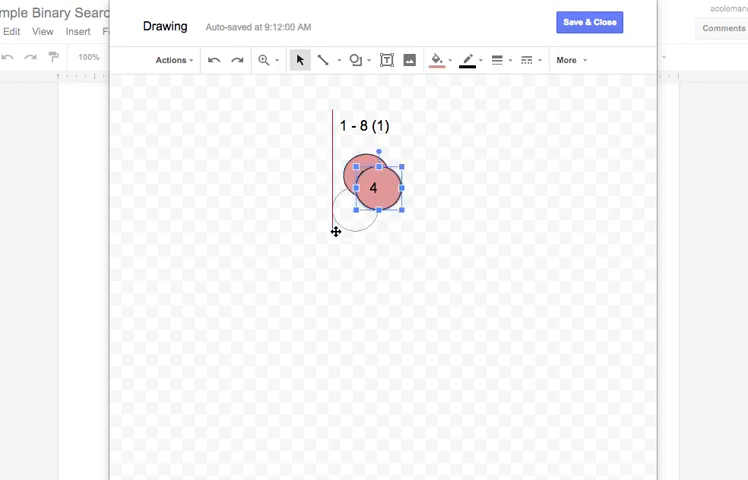
left_click_drag(370, 188, 316, 222)
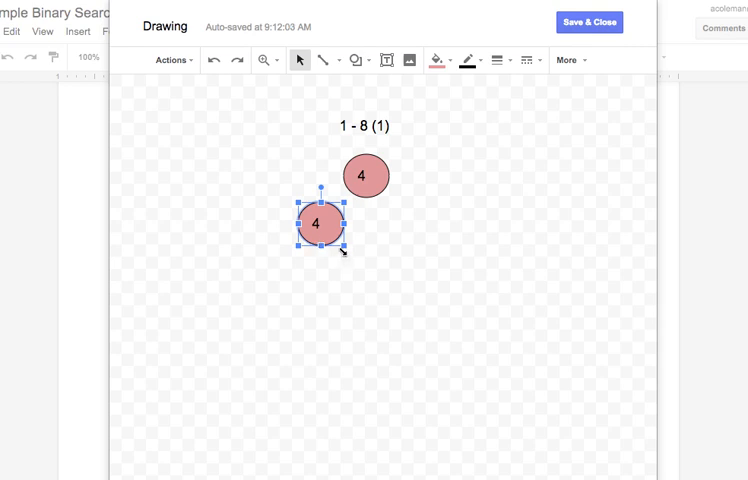
left_click_drag(320, 224, 386, 200)
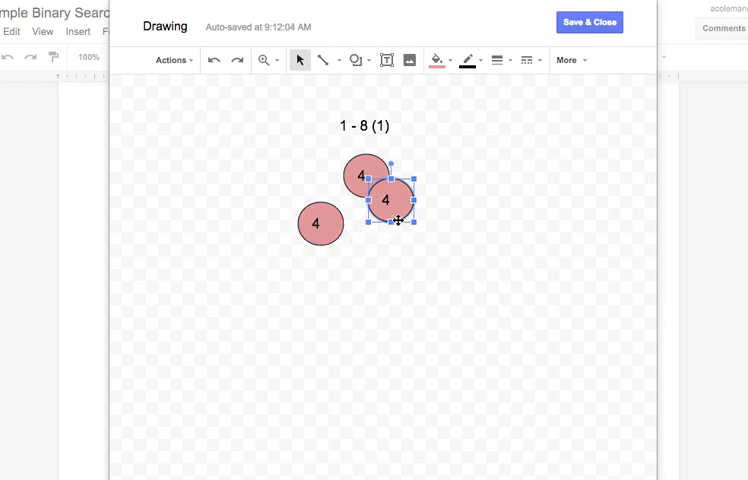
left_click_drag(388, 200, 412, 222)
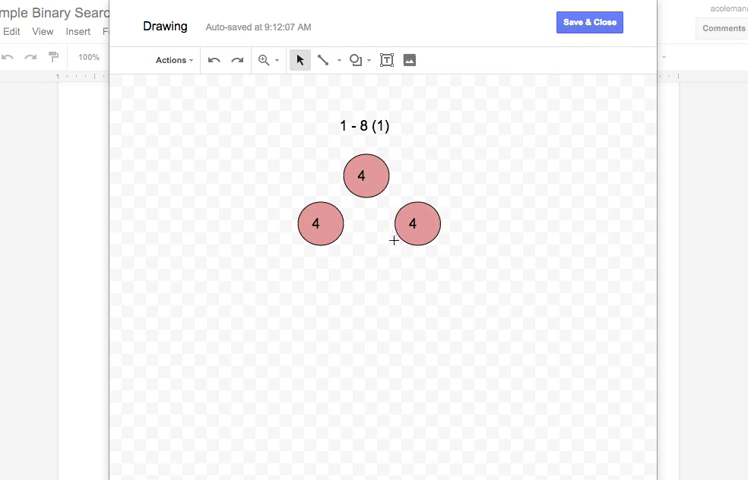
left_click(416, 222)
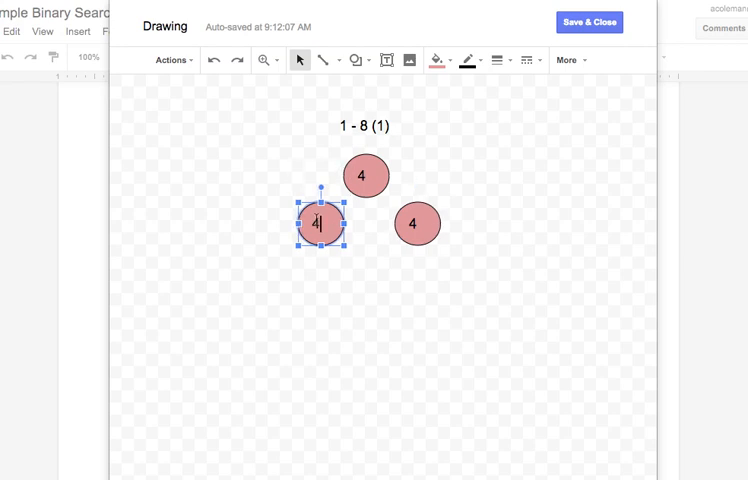
type("2")
left_click(418, 224)
type("6")
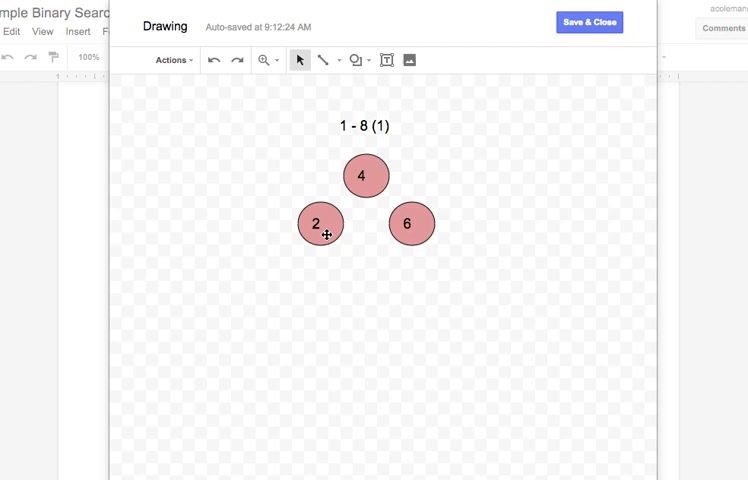
- Choose the Arrow line type and draw an arrow from circle 4 toward circle 2
left_click(332, 60)
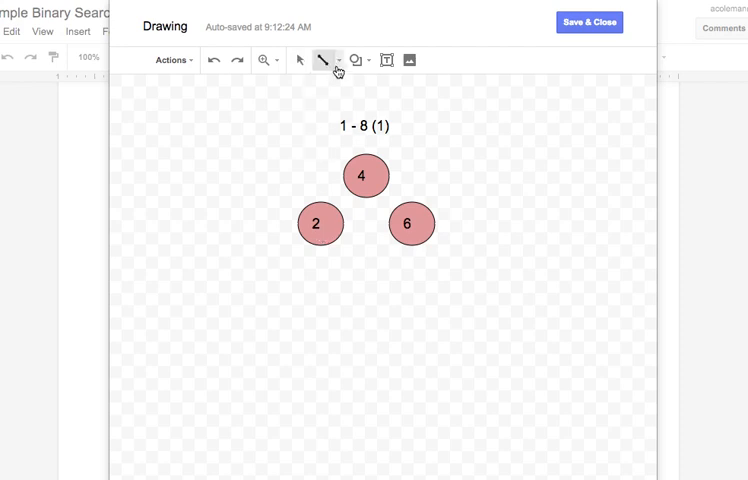
left_click(364, 176)
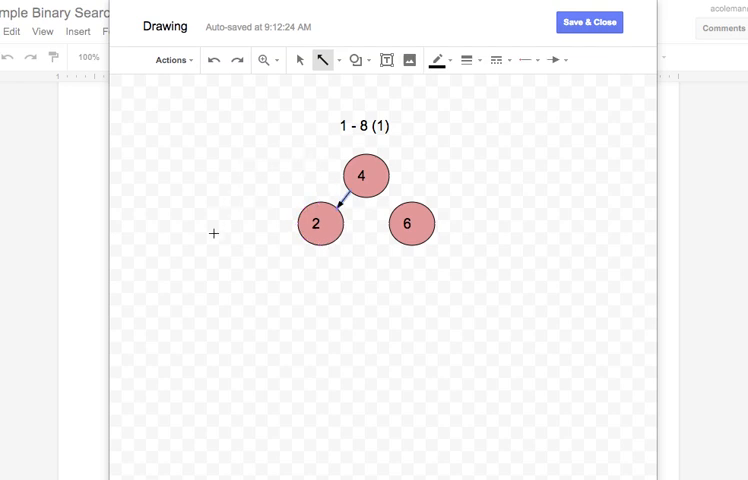
left_click(304, 60)
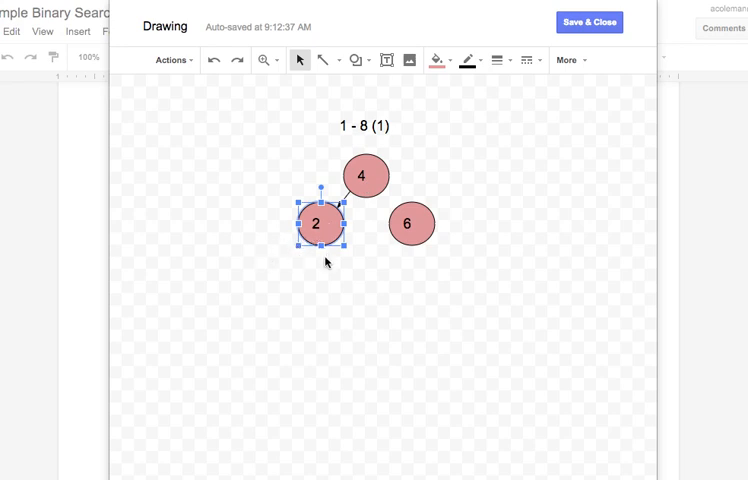
mouse_move(304, 248)
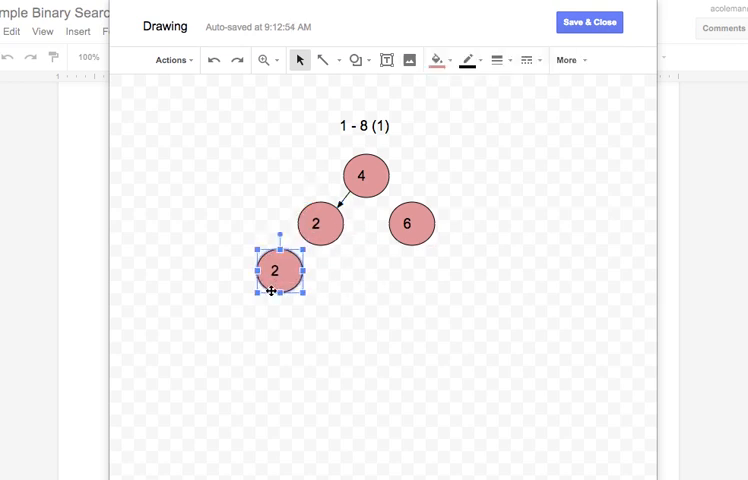
- Duplicate the 2 circle twice to place circles 1 and 3 below it
left_click_drag(278, 272, 342, 250)
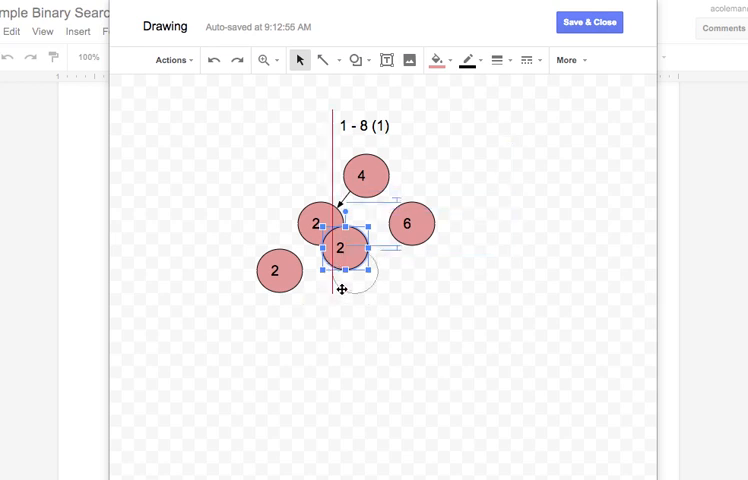
left_click_drag(344, 250, 280, 272)
type("3")
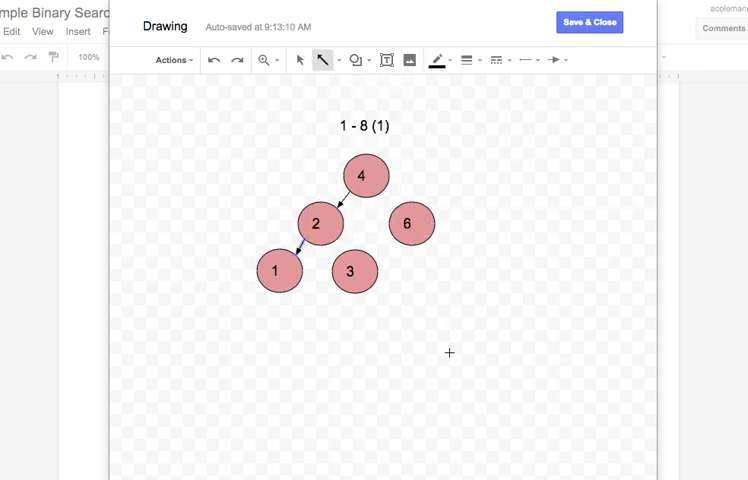
mouse_move(404, 352)
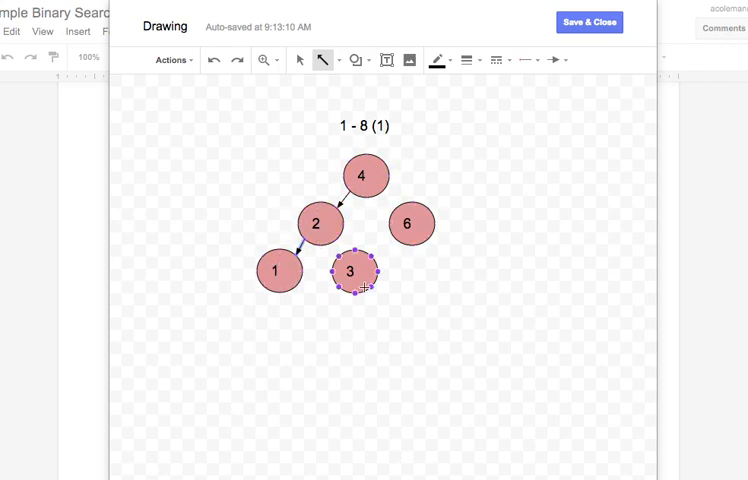
- Save & Close the drawing so the tree diagram lands in the table cell
left_click(402, 294)
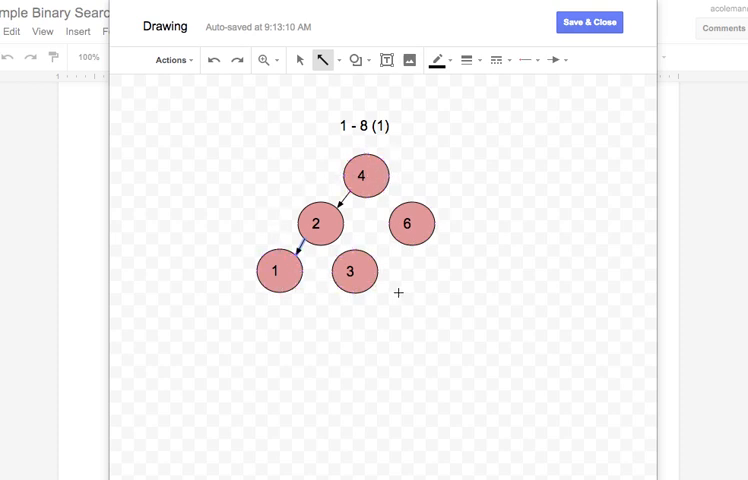
left_click(588, 22)
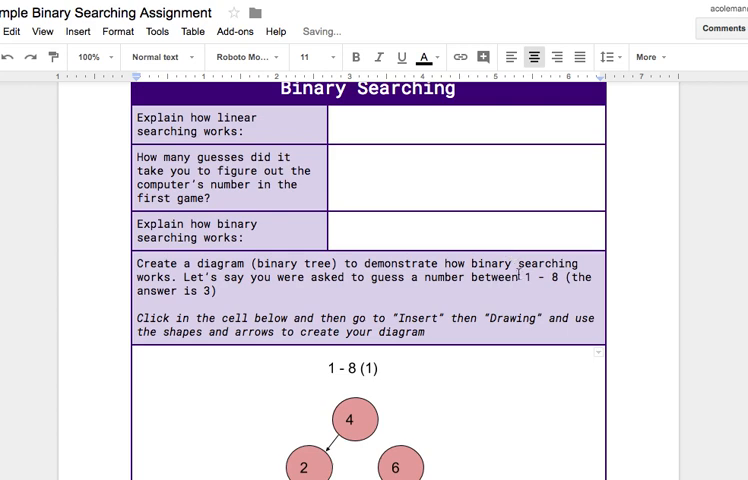